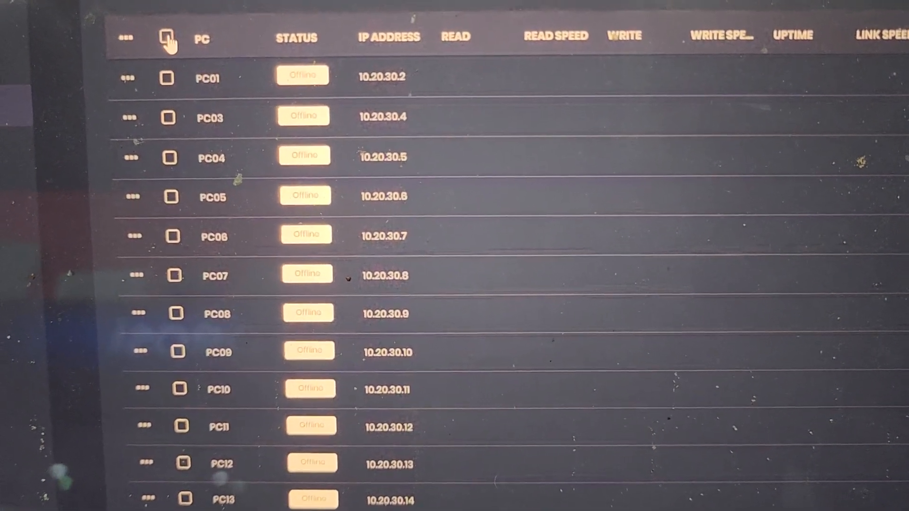
# Select every client PC (PC01 onward, all offline) via the list's header checkbox
pyautogui.click(166, 36)
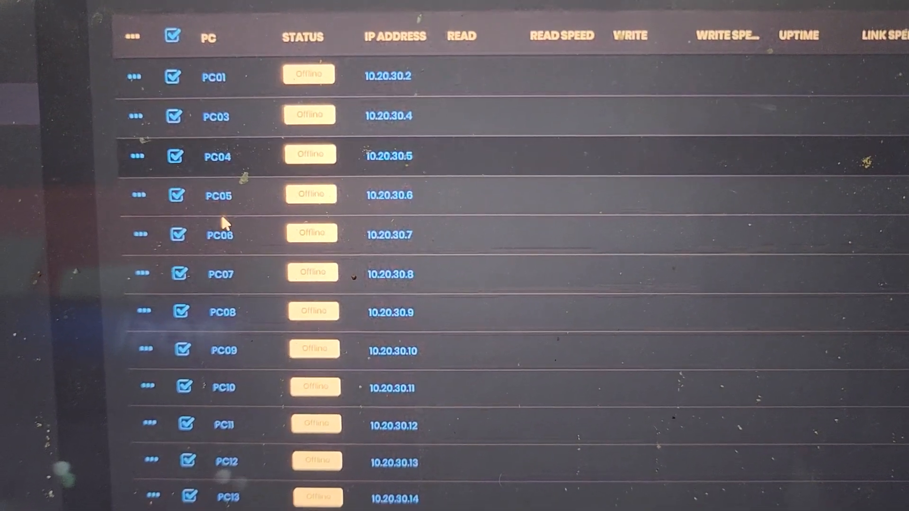
pyautogui.scroll(-3)
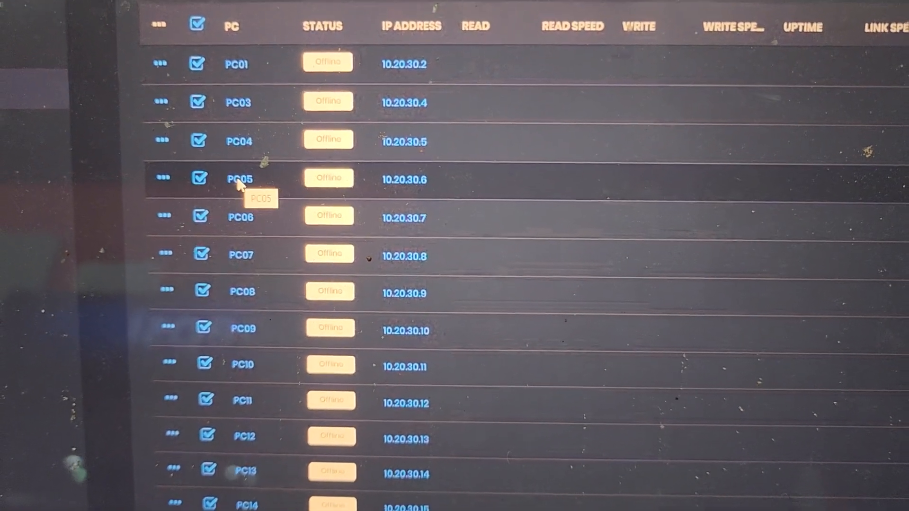
# Power on all 19 selected computers and acknowledge the success confirmation
pyautogui.rightClick(238, 179)
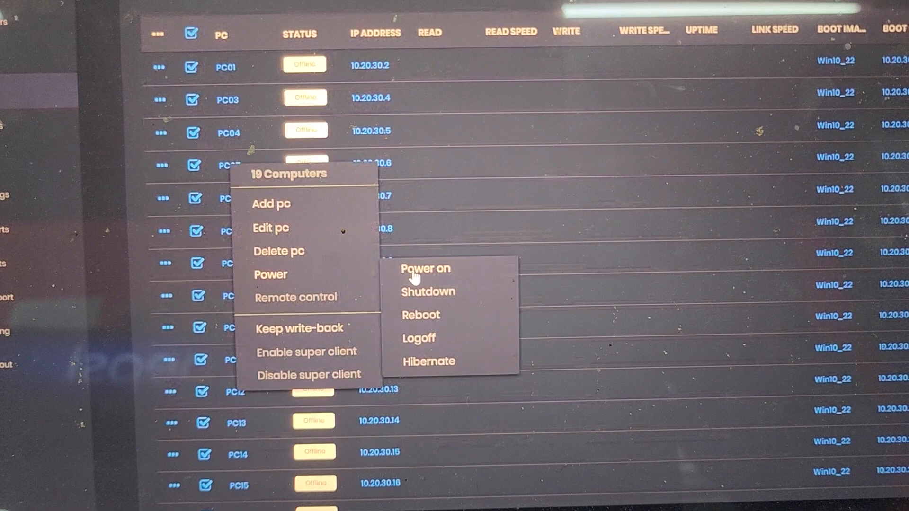
pyautogui.click(425, 268)
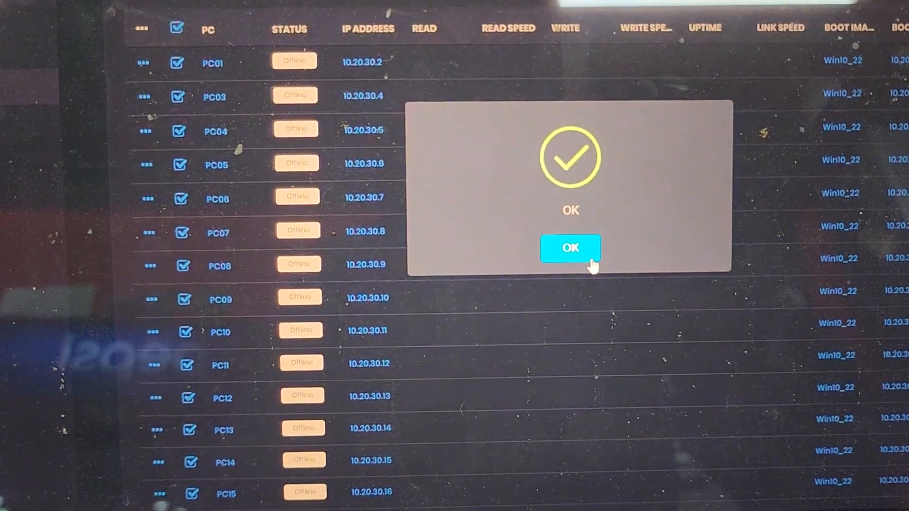
pyautogui.click(570, 247)
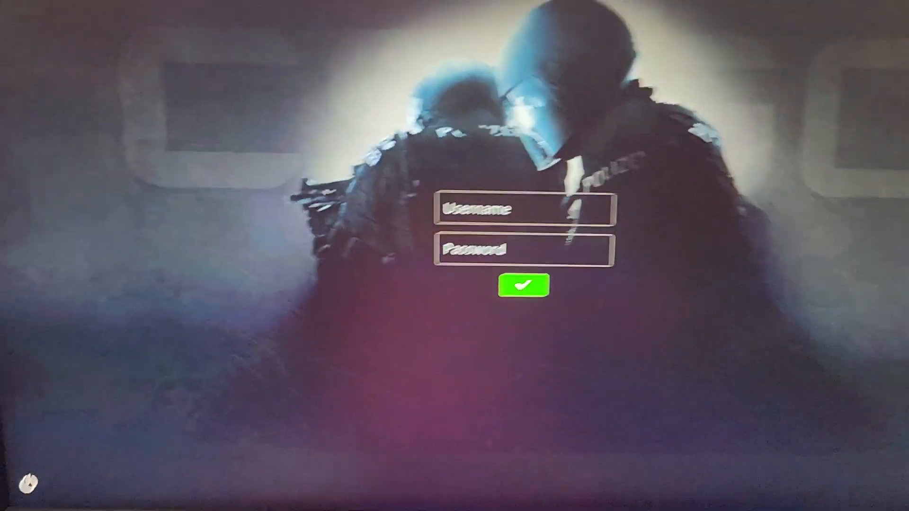
# Sign in on the client with username 'ag' and its password, reaching the game library
pyautogui.click(574, 216)
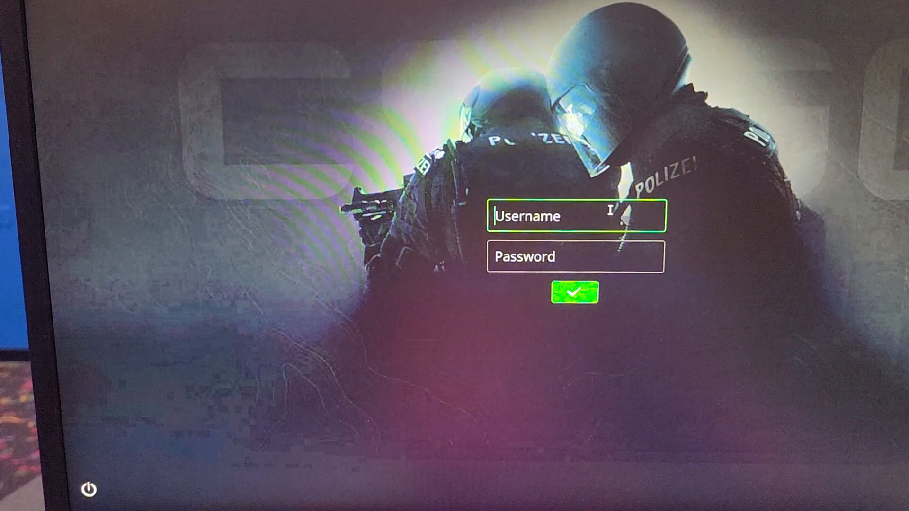
pyautogui.write('agragati')
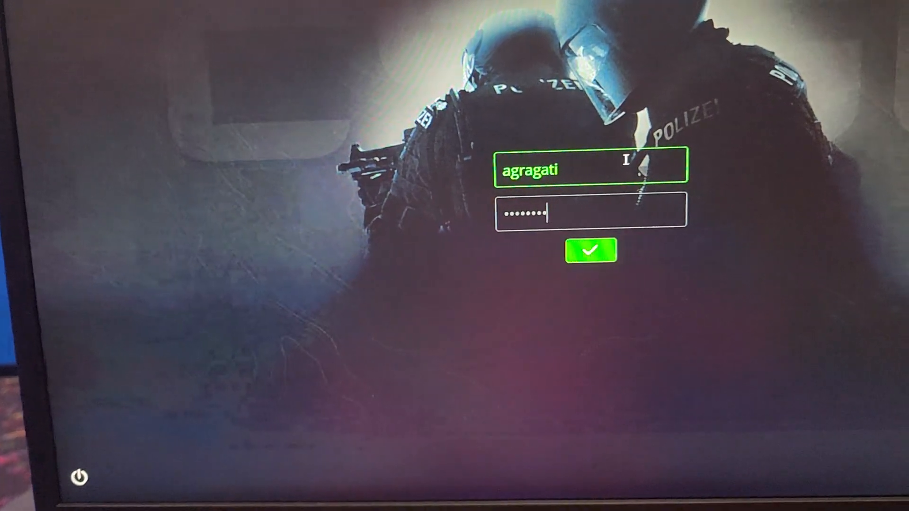
pyautogui.click(588, 250)
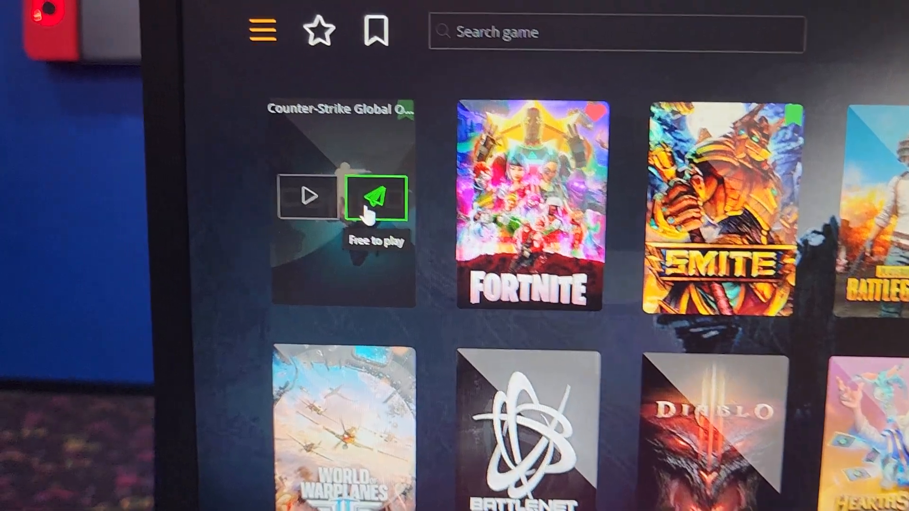
# Launch Counter-Strike: Global Offensive from its 'Free to play' tile
pyautogui.click(377, 197)
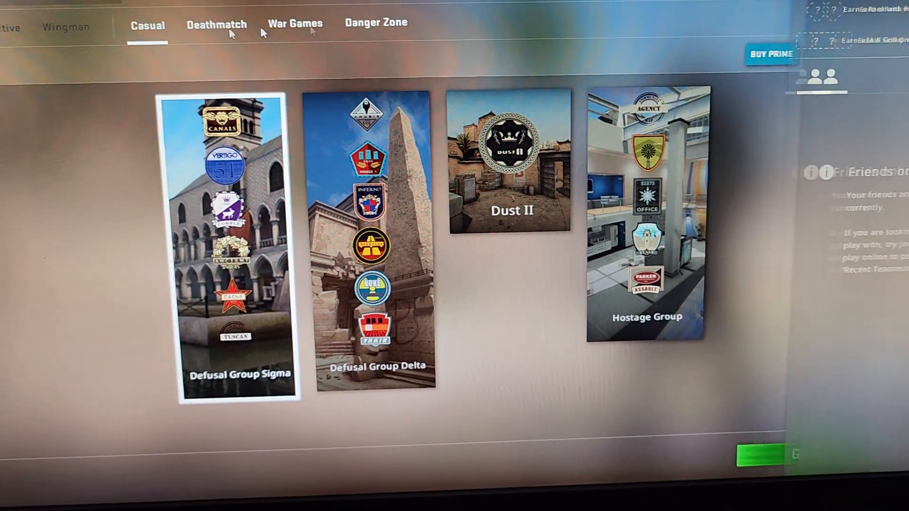
# Quit CS:GO to desktop and bring up the account menu in the game library
pyautogui.click(8, 449)
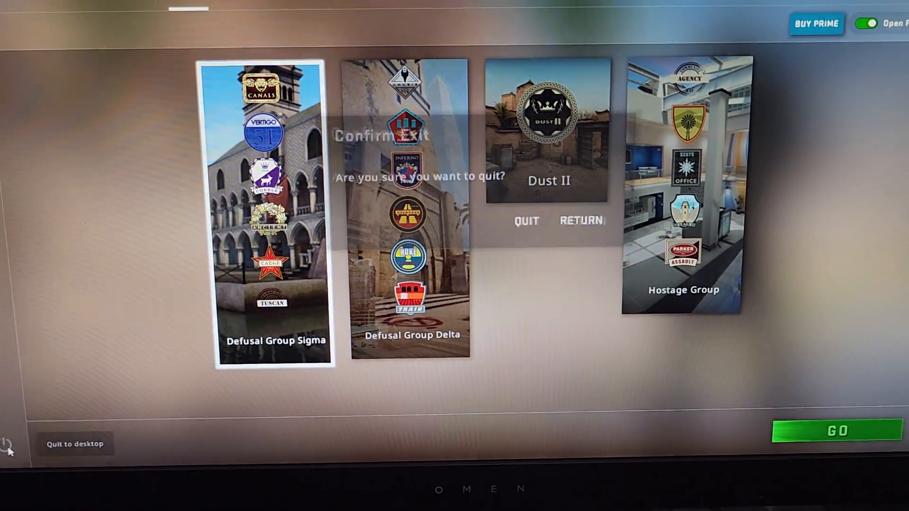
pyautogui.click(526, 220)
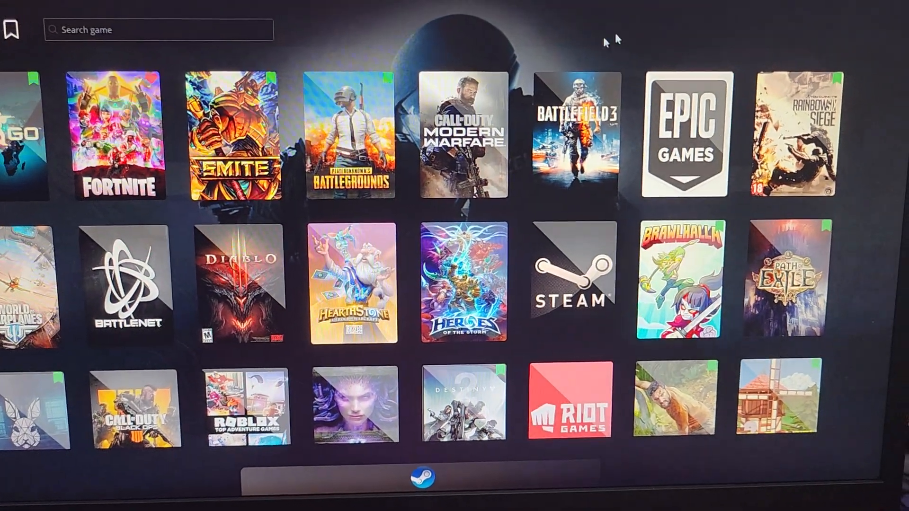
pyautogui.click(833, 12)
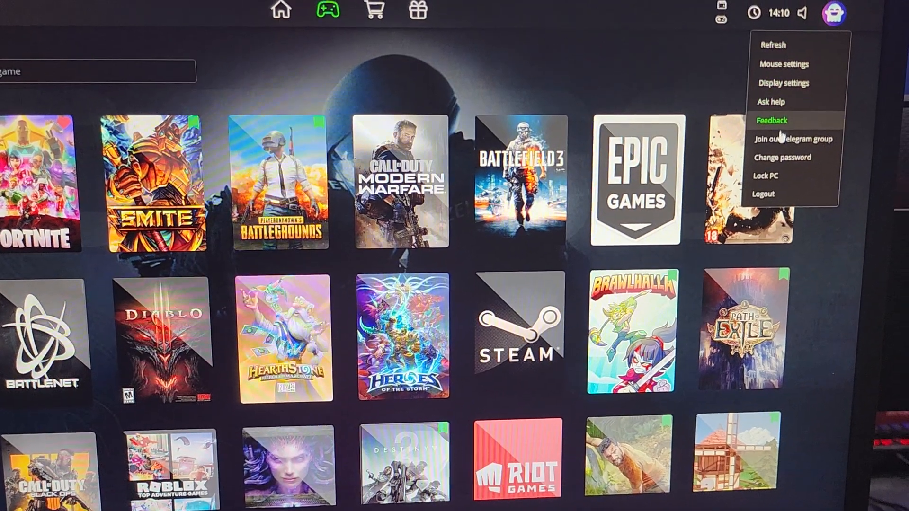